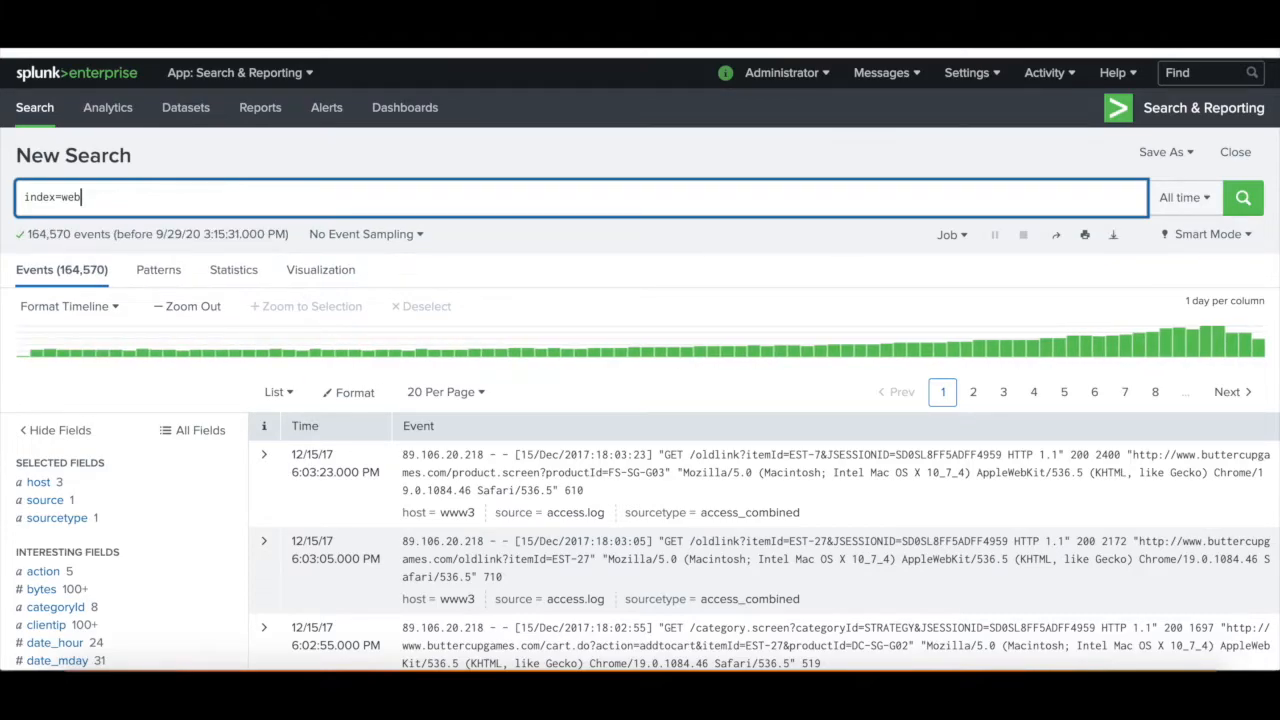
mouse_move(738, 266)
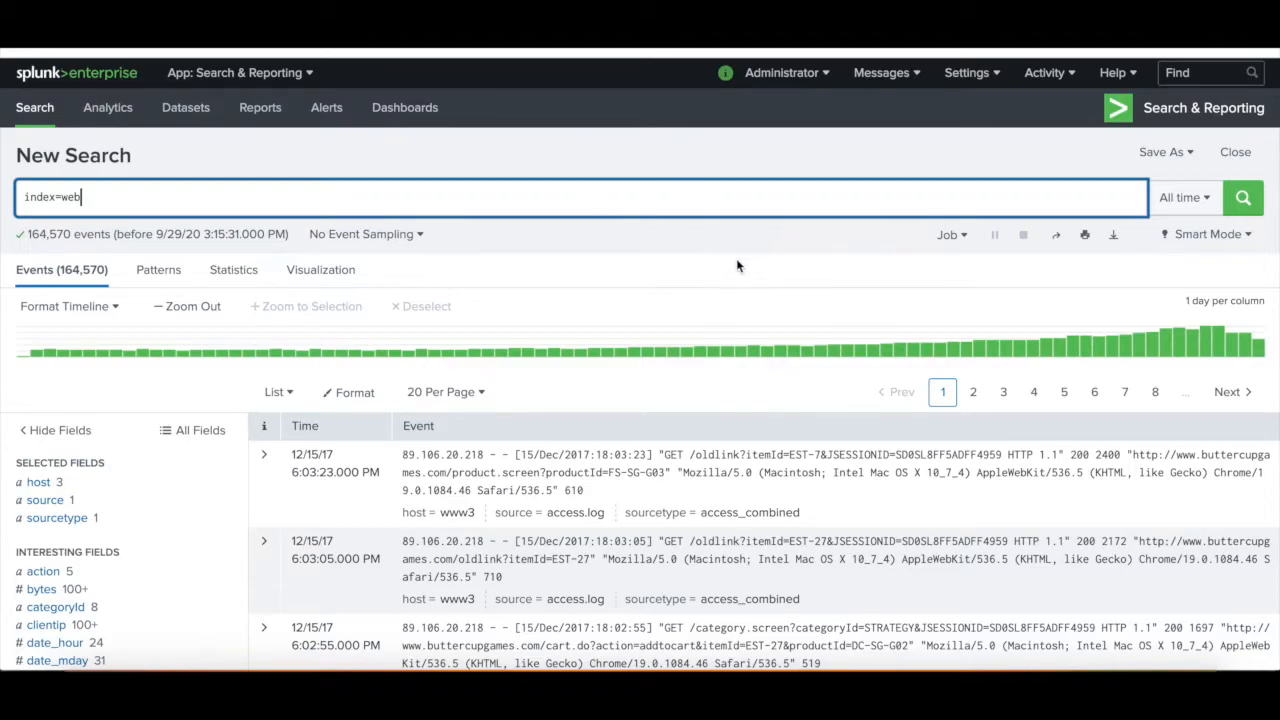
mouse_move(644, 296)
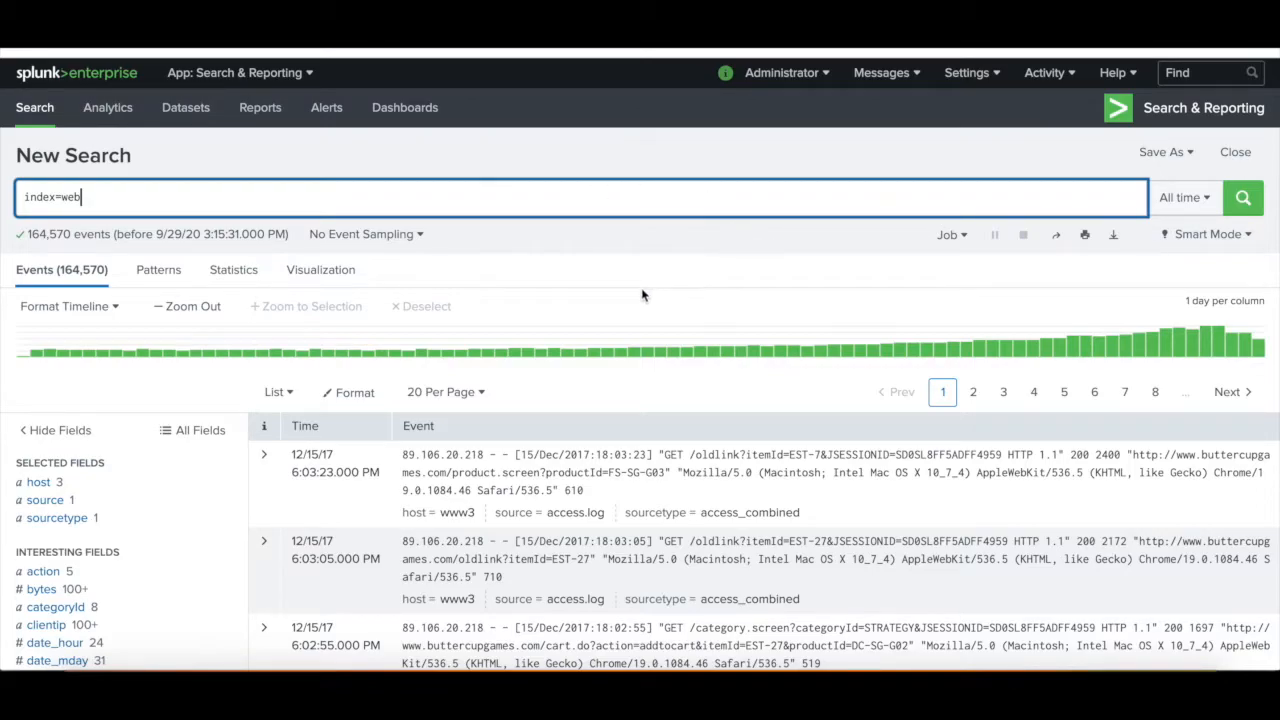
mouse_move(756, 266)
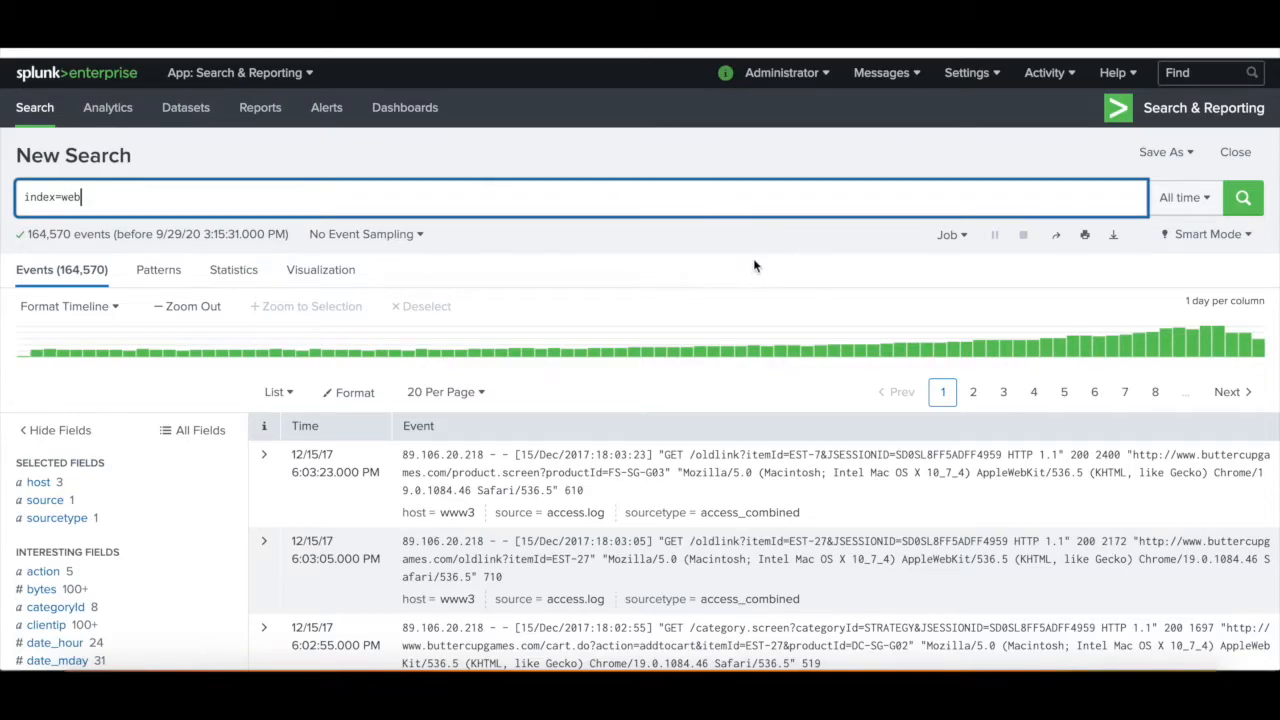
mouse_move(702, 280)
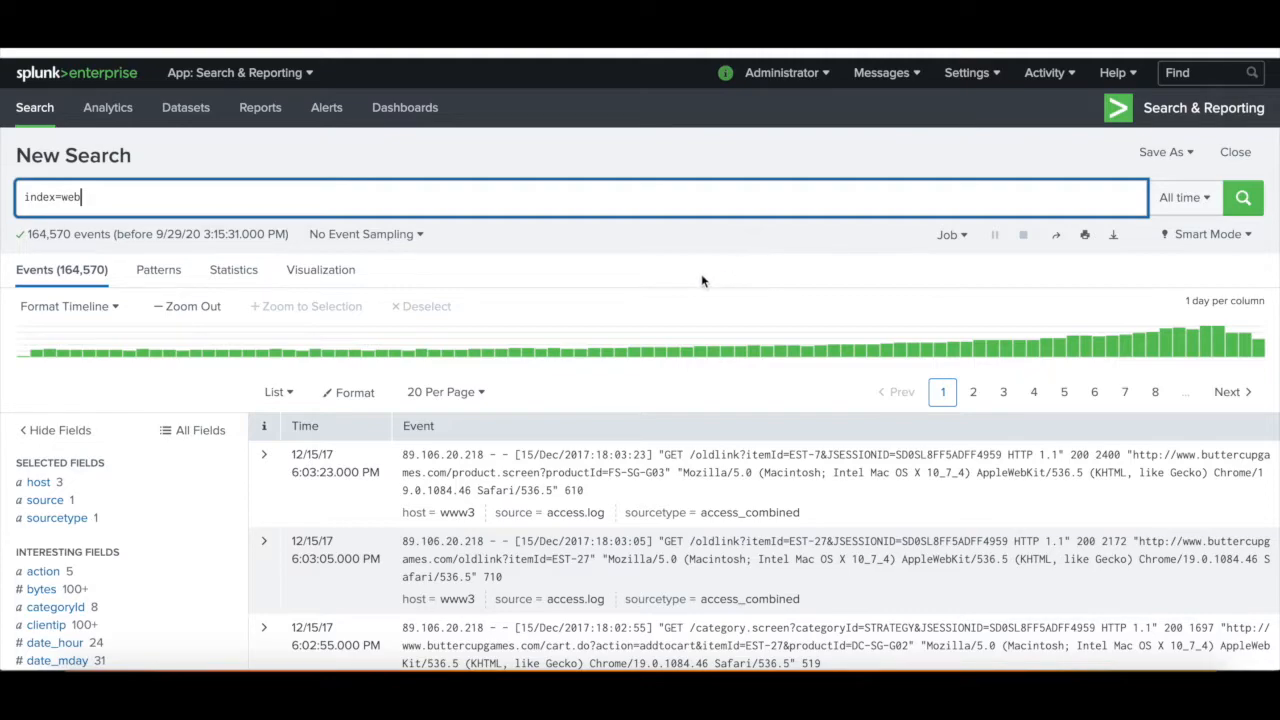
mouse_move(624, 268)
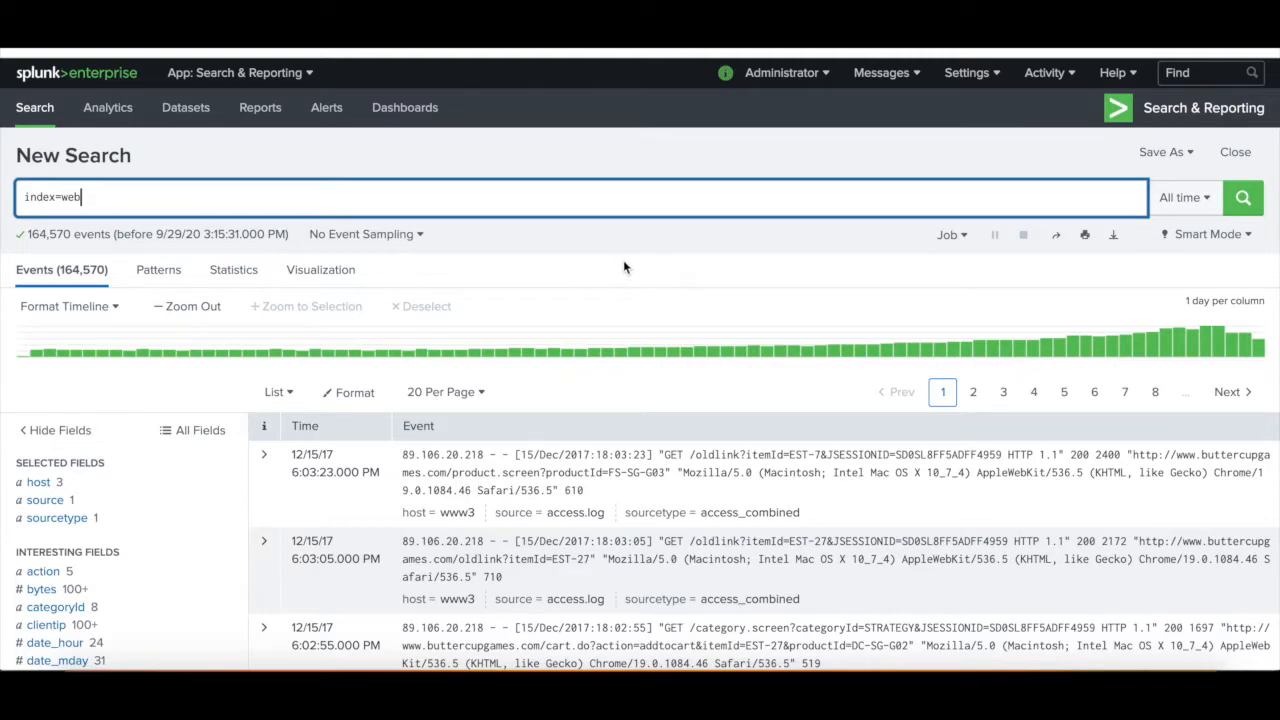
mouse_move(540, 324)
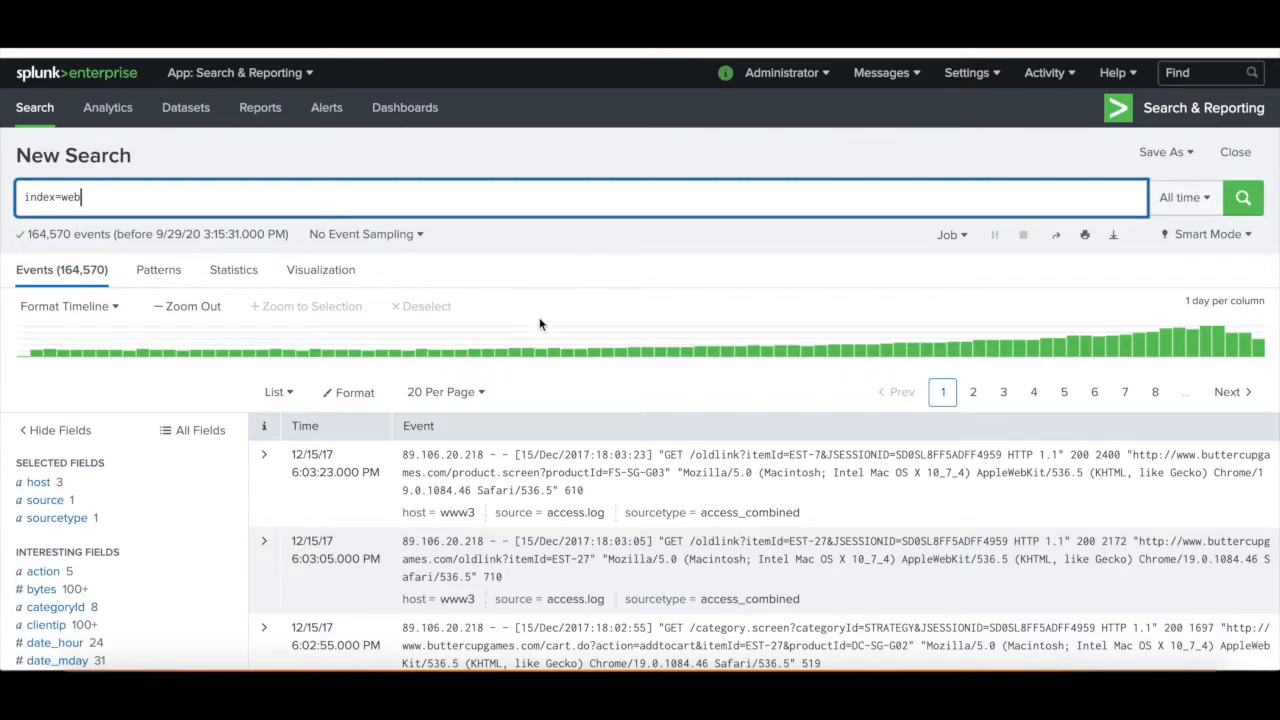
mouse_move(610, 300)
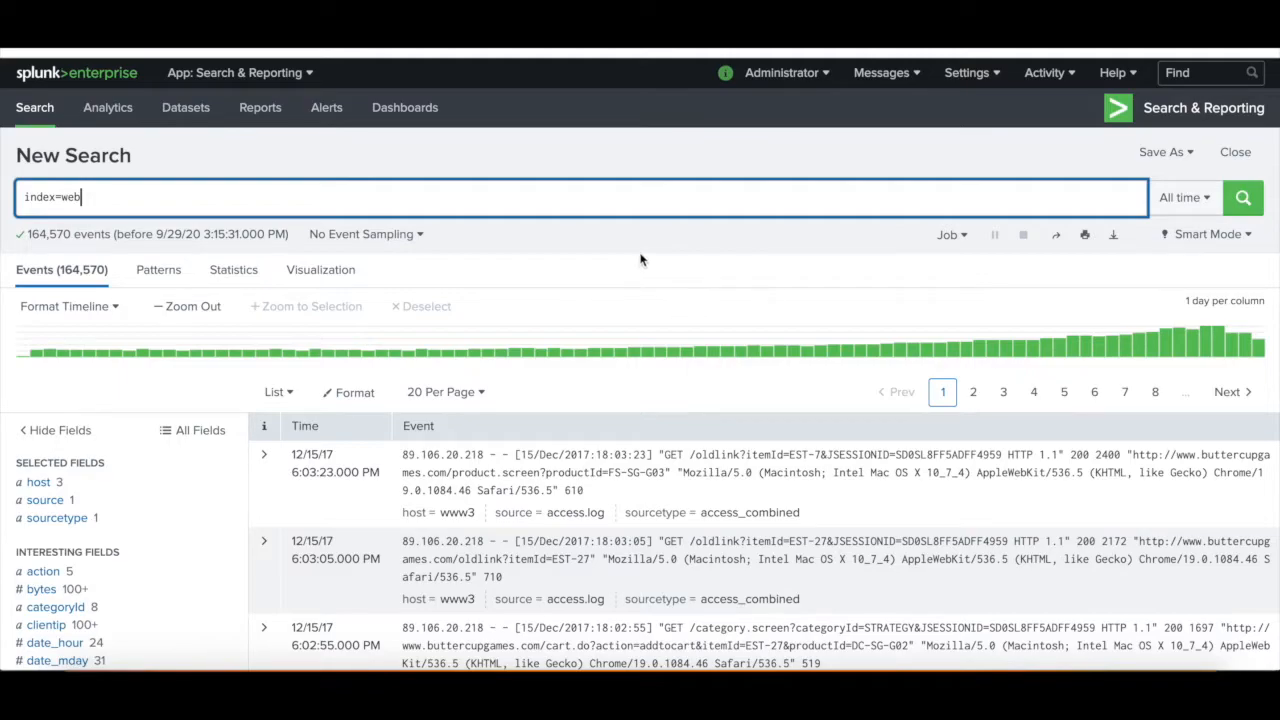
mouse_move(480, 260)
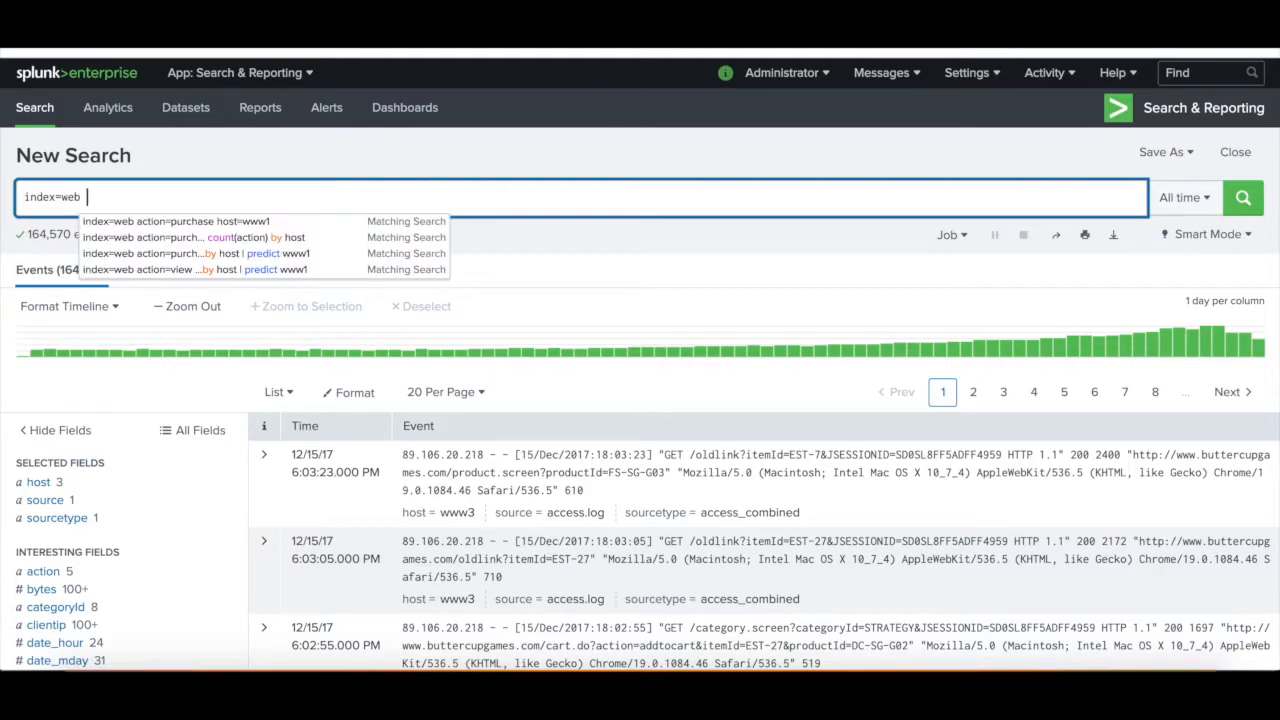
Filter index=web to action=purchase on host=www1 and run it, yielding 7,992 events.
text(action=purchase)
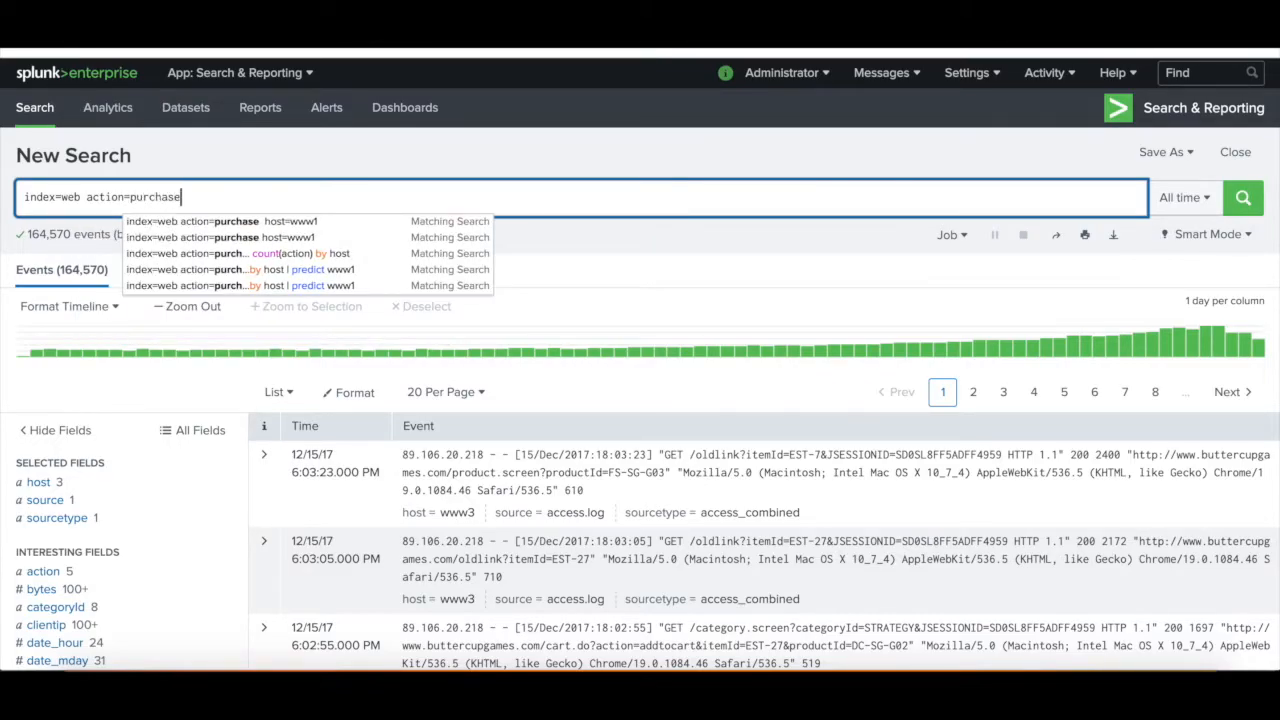
text(host=)
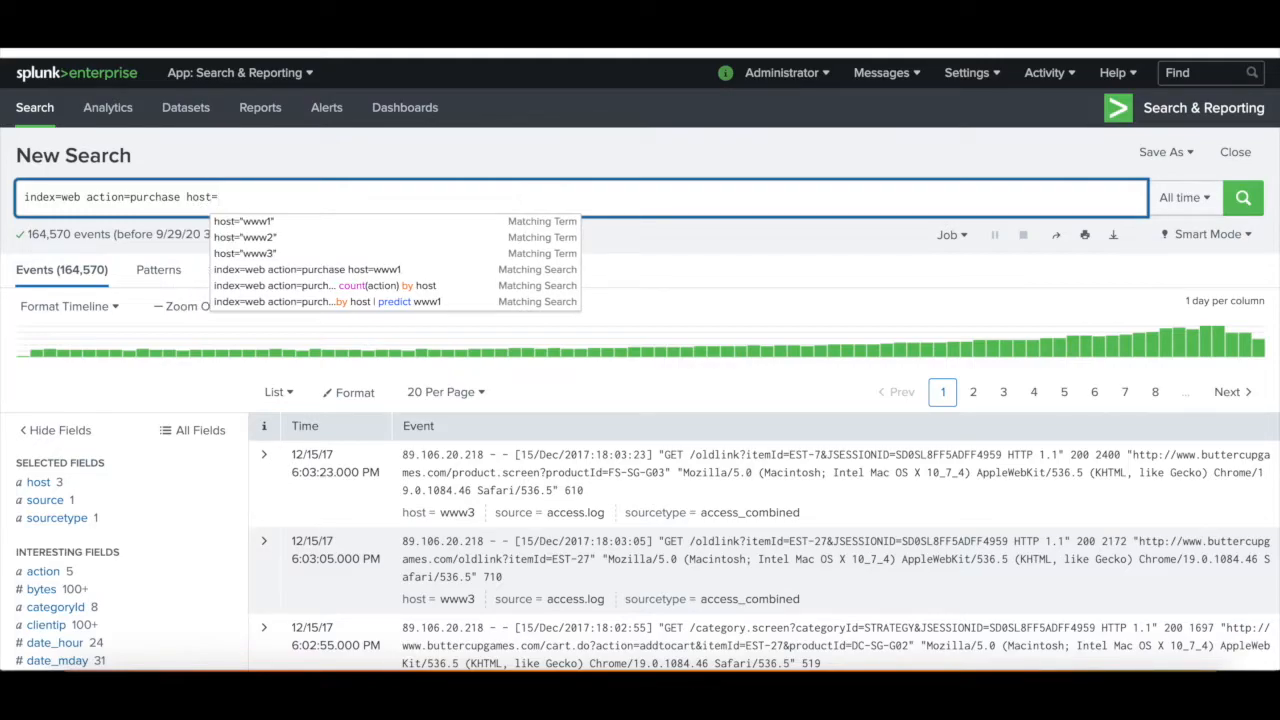
click(244, 220)
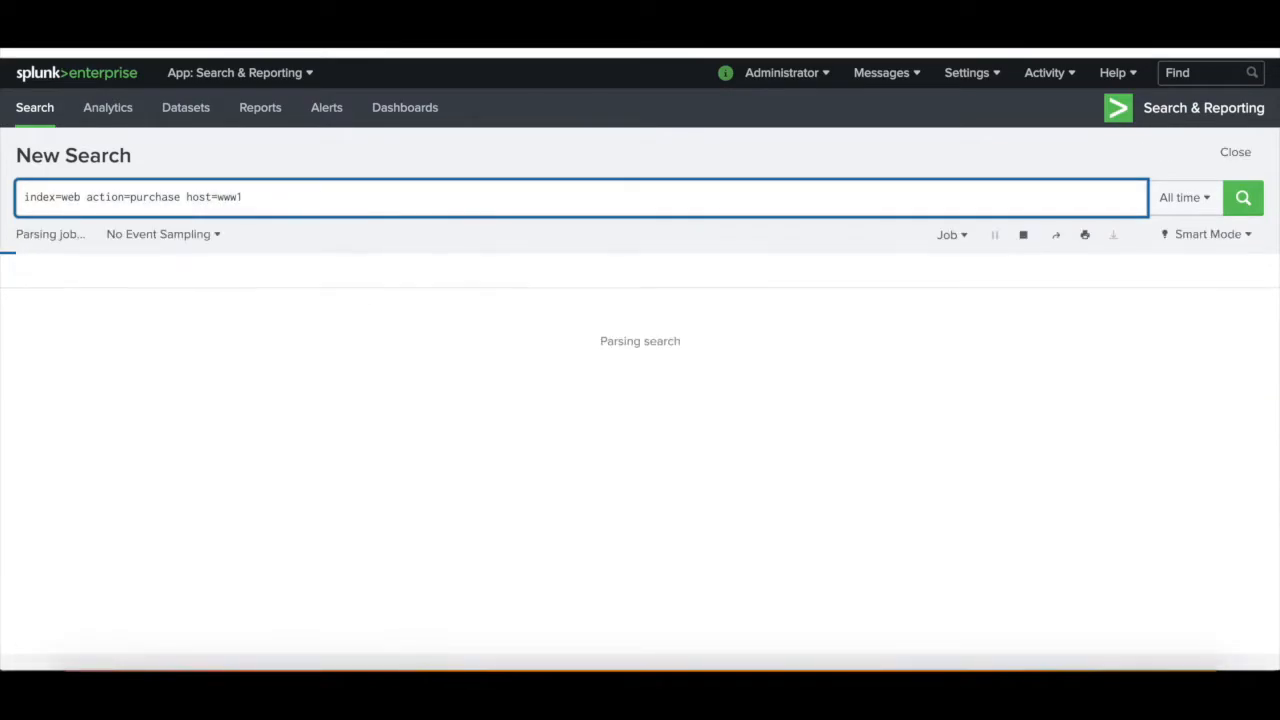
click(1242, 198)
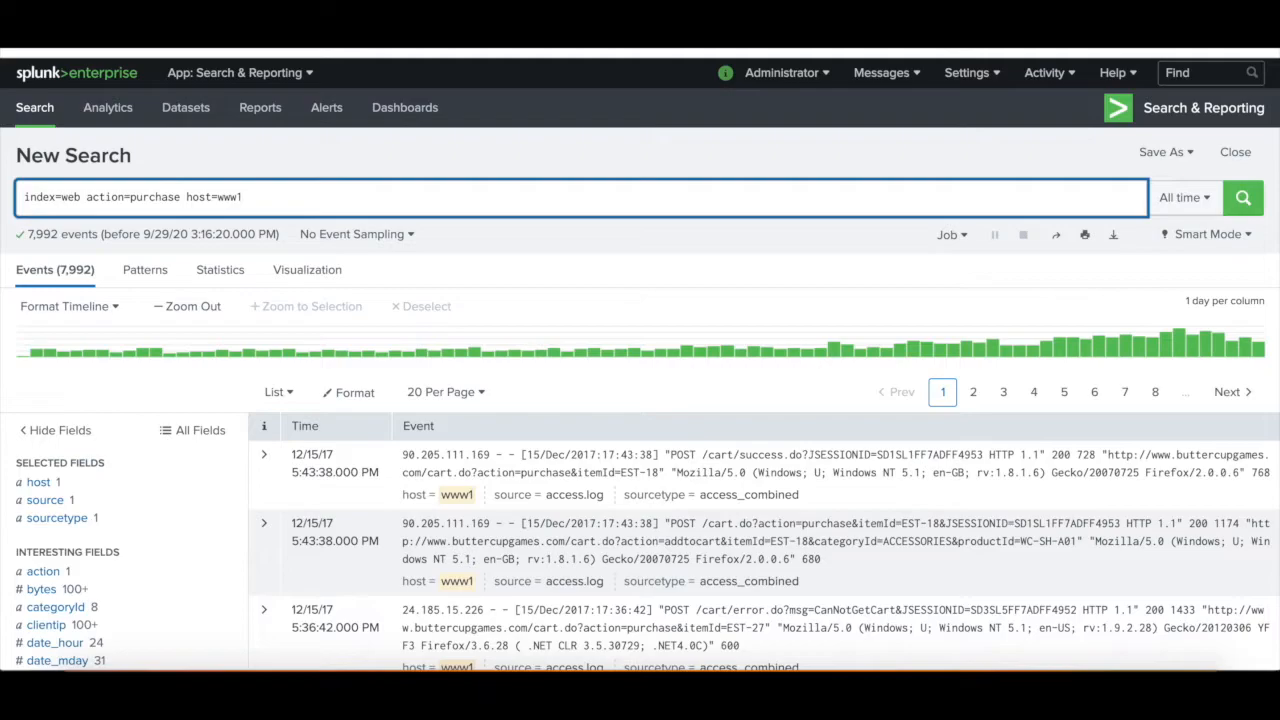
Pipe the results to timechart count(action) by host for a daily www1 purchase count.
text(|)
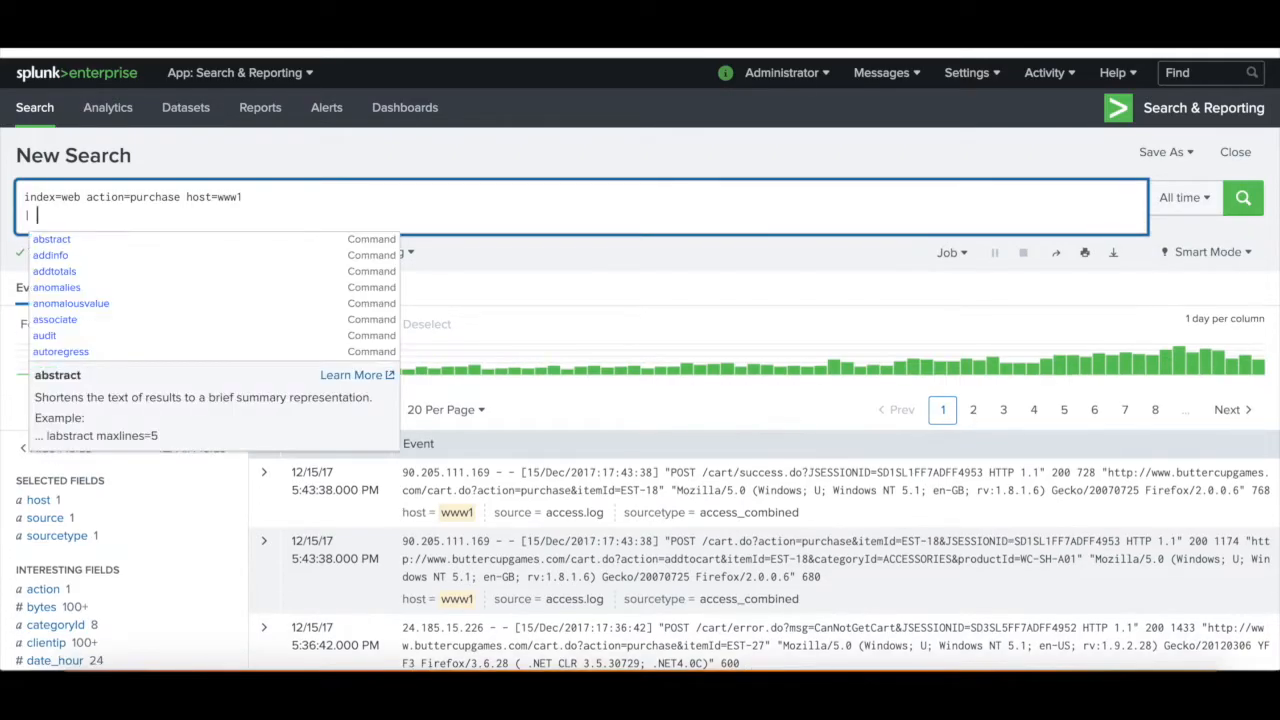
text(timechart)
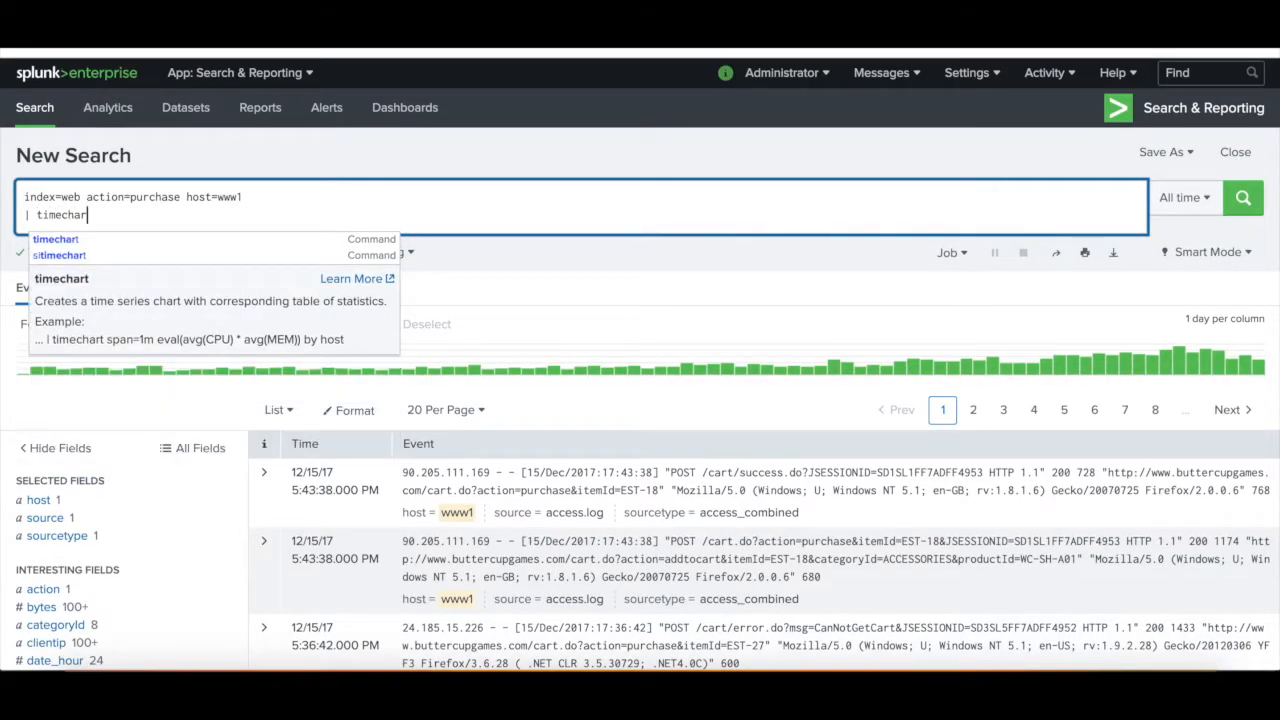
text(count(action) by host)
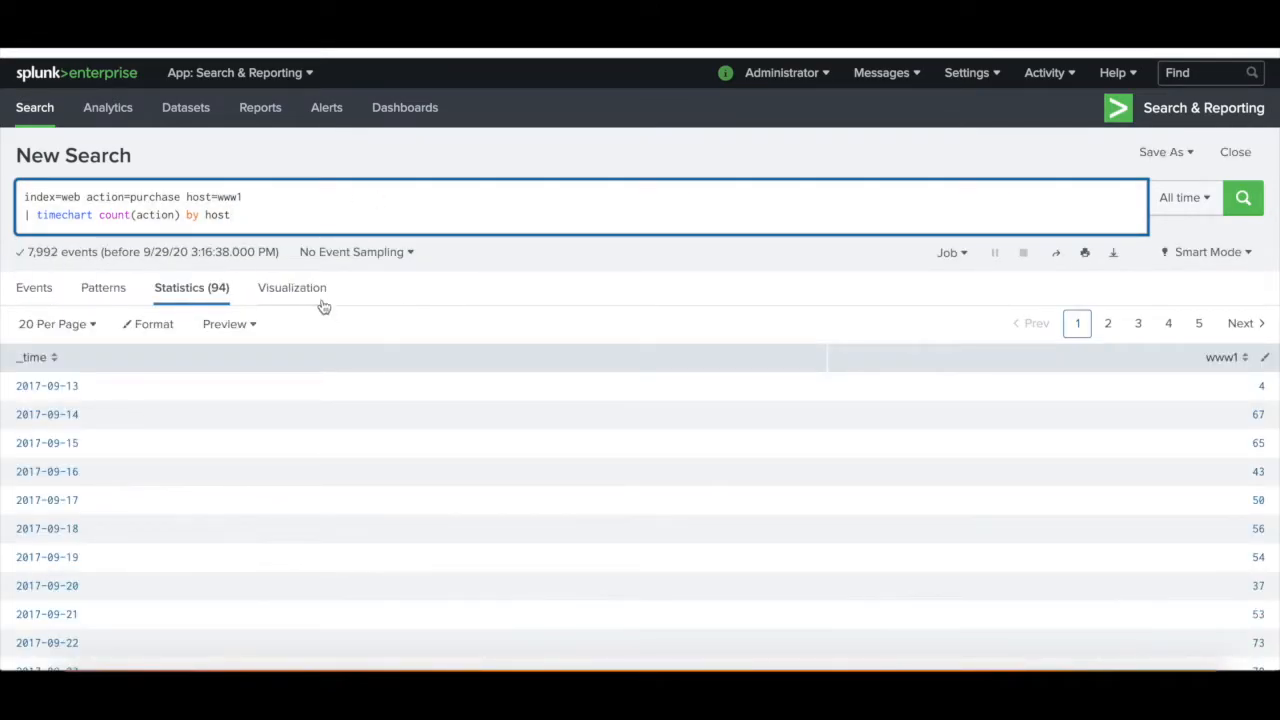
Switch to Visualization to view the daily www1 purchase counts as a column chart.
click(290, 288)
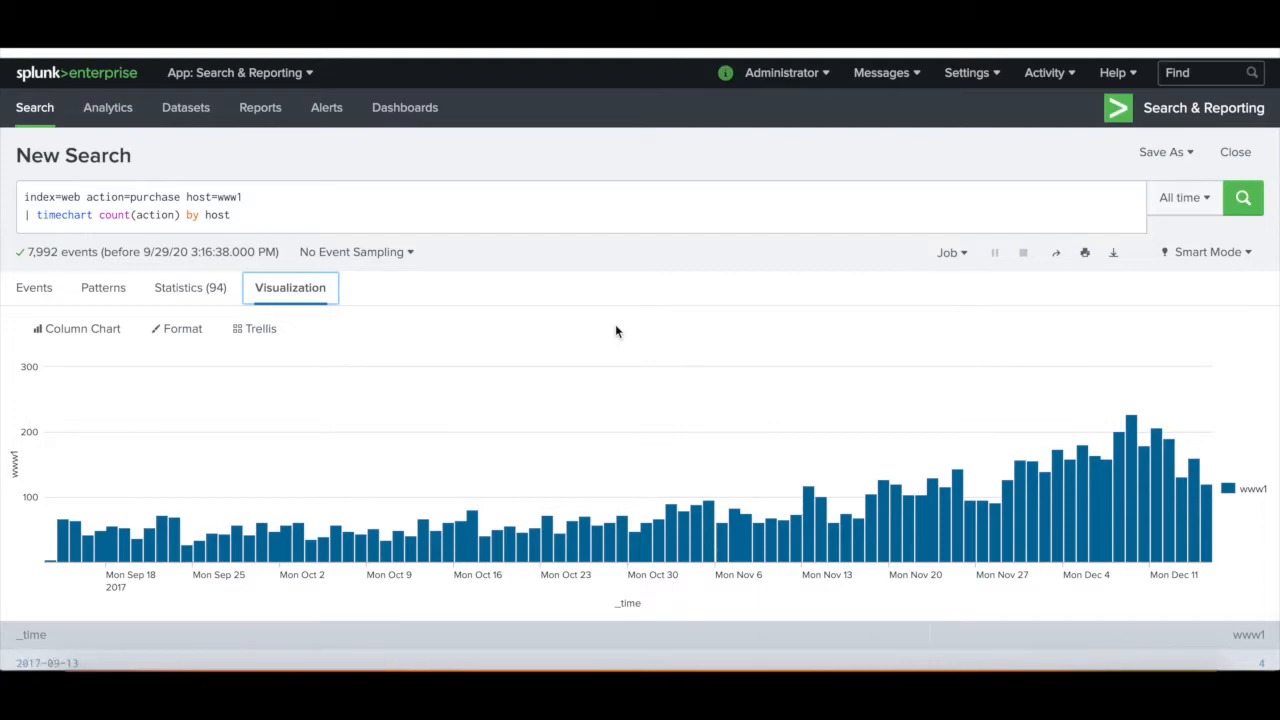
mouse_move(744, 544)
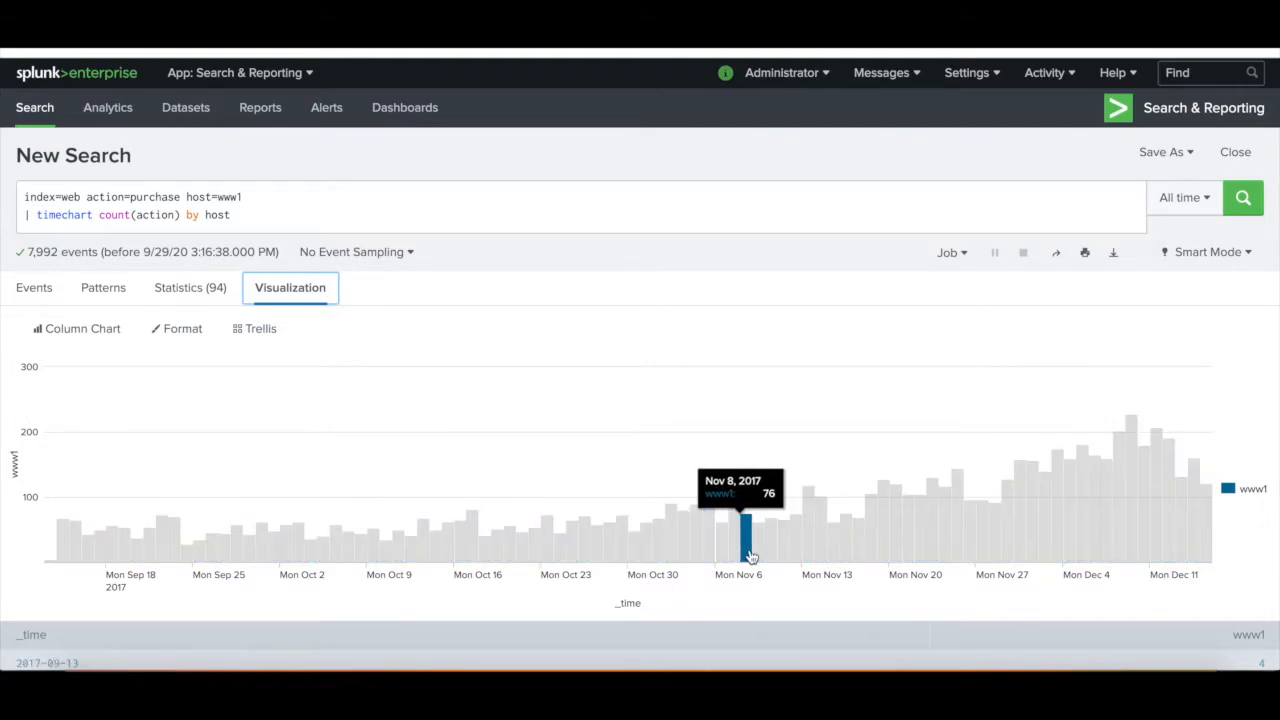
mouse_move(752, 540)
text(| predict)
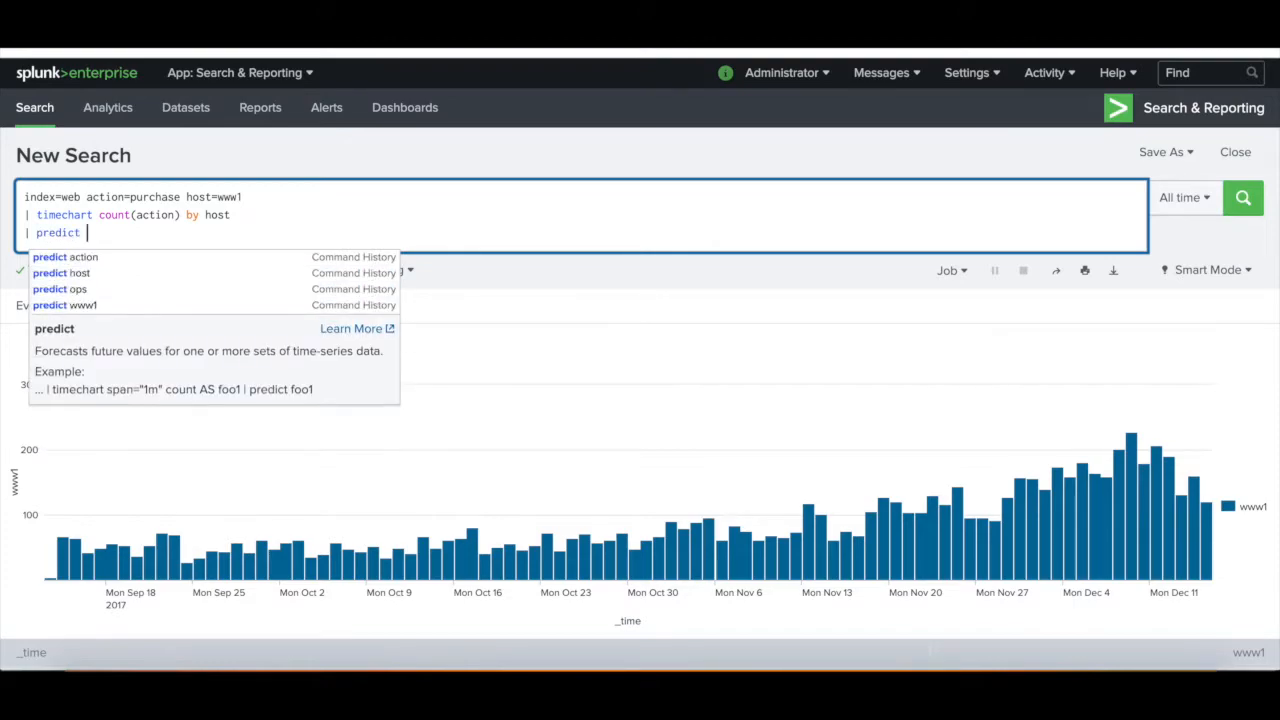
Append | predict www1 and run it to overlay a forecast line with confidence bands.
text(www1)
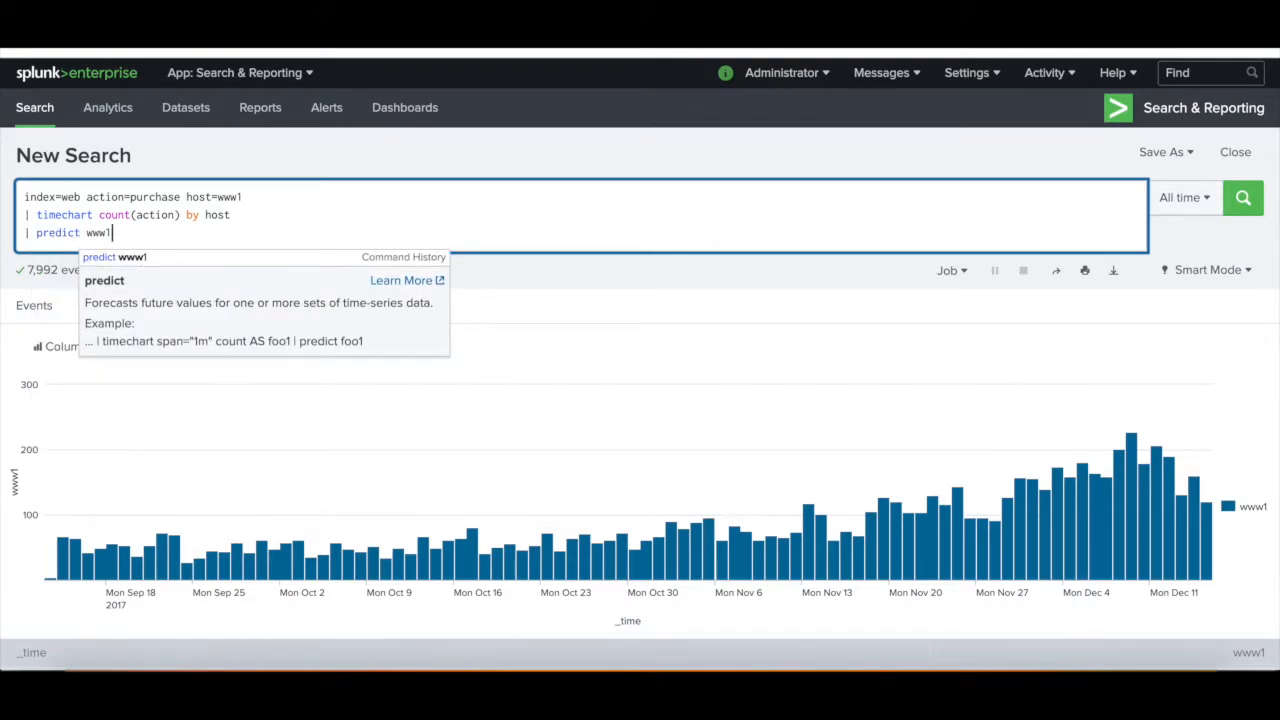
click(1242, 198)
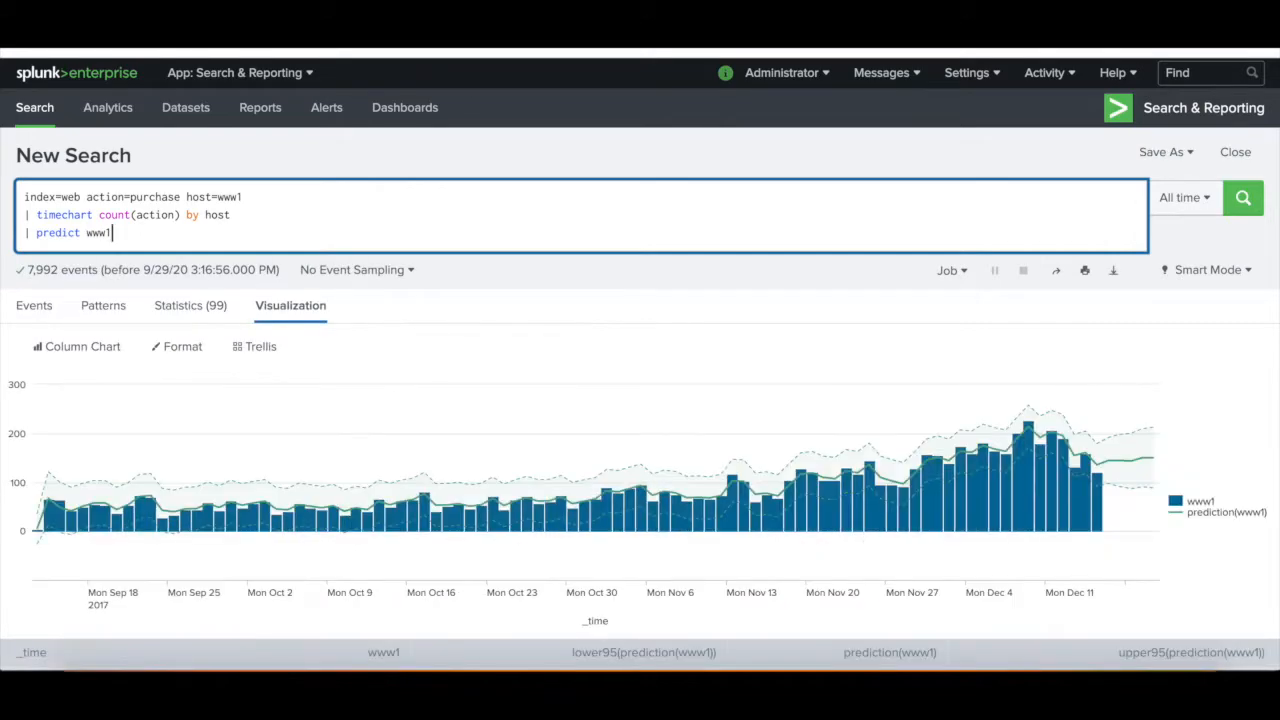
mouse_move(910, 366)
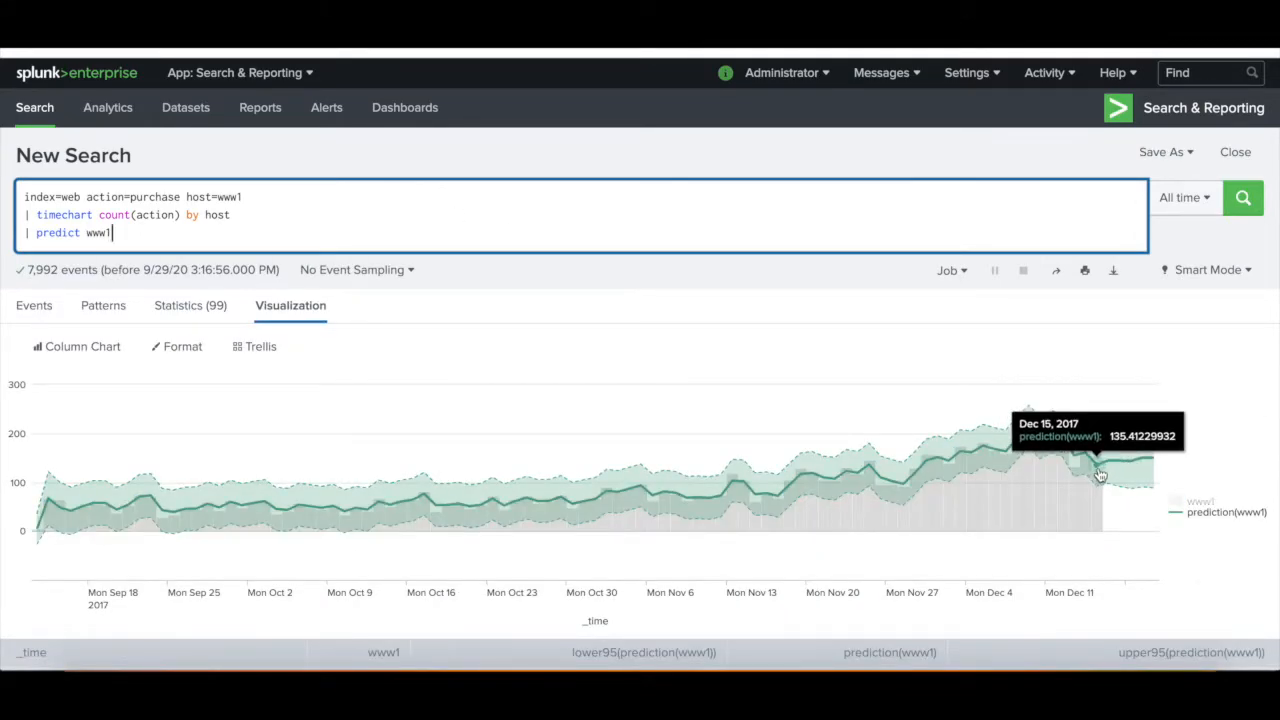
mouse_move(856, 458)
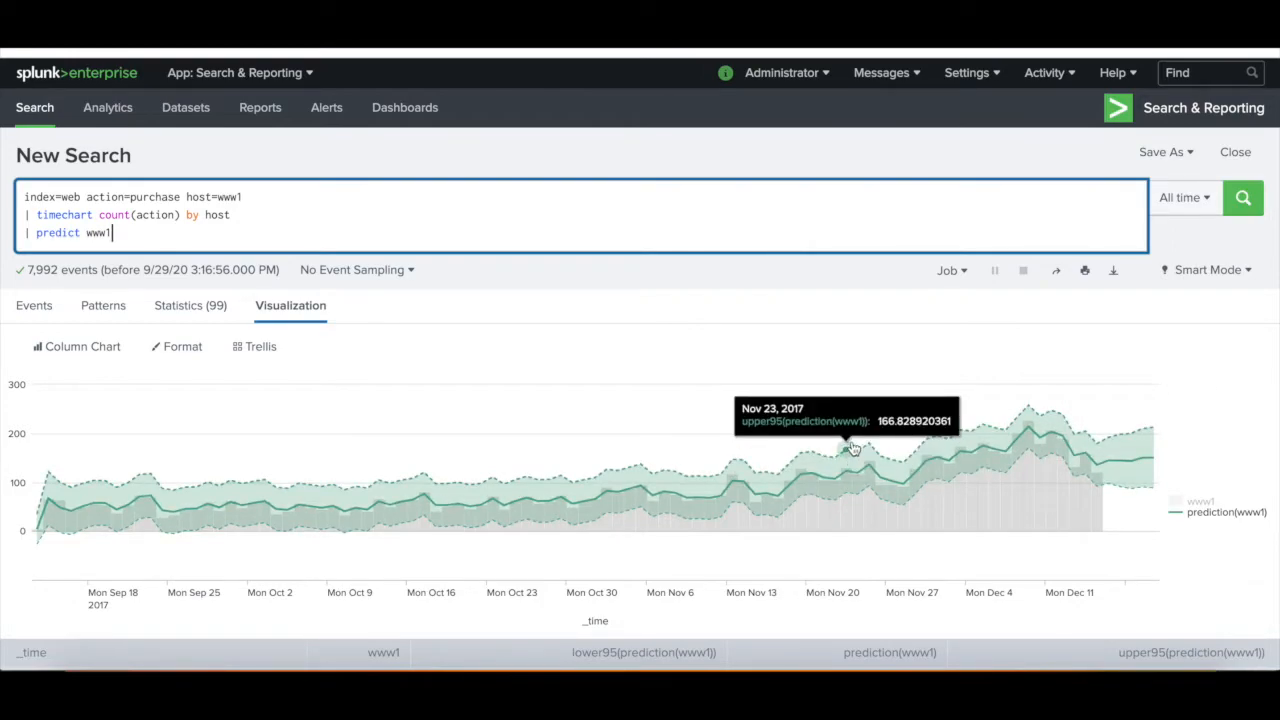
mouse_move(916, 460)
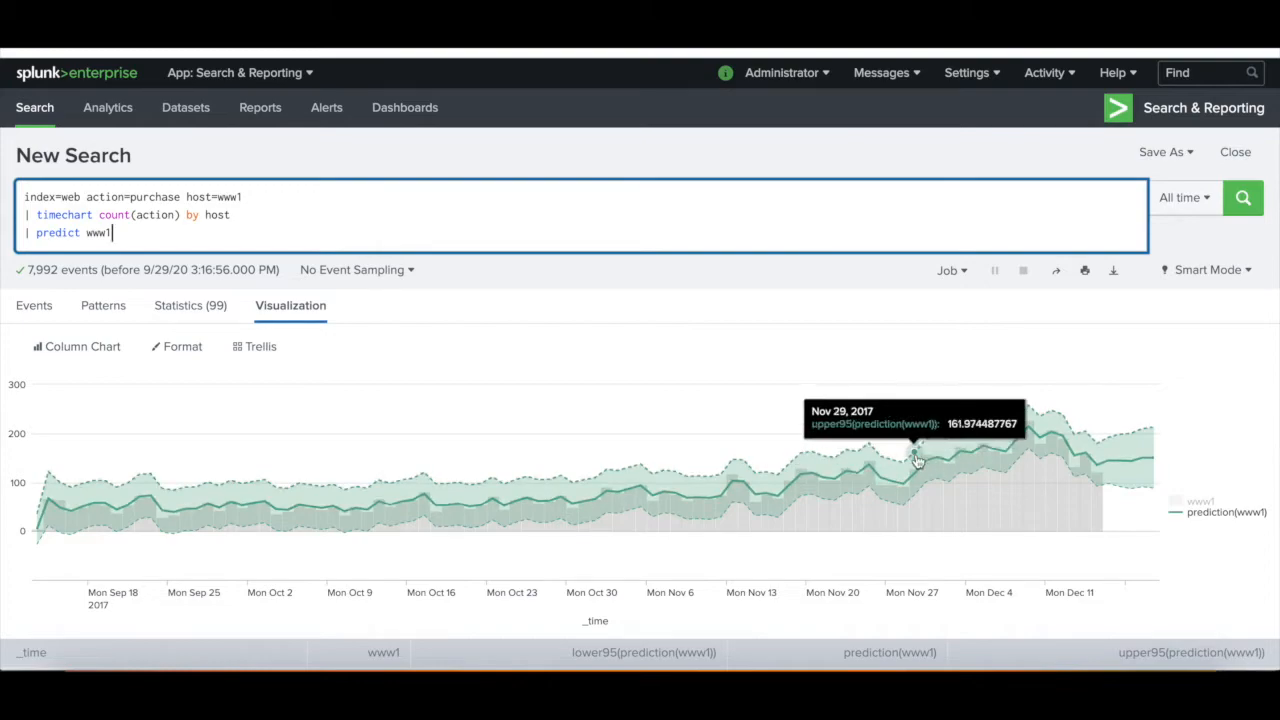
mouse_move(1048, 448)
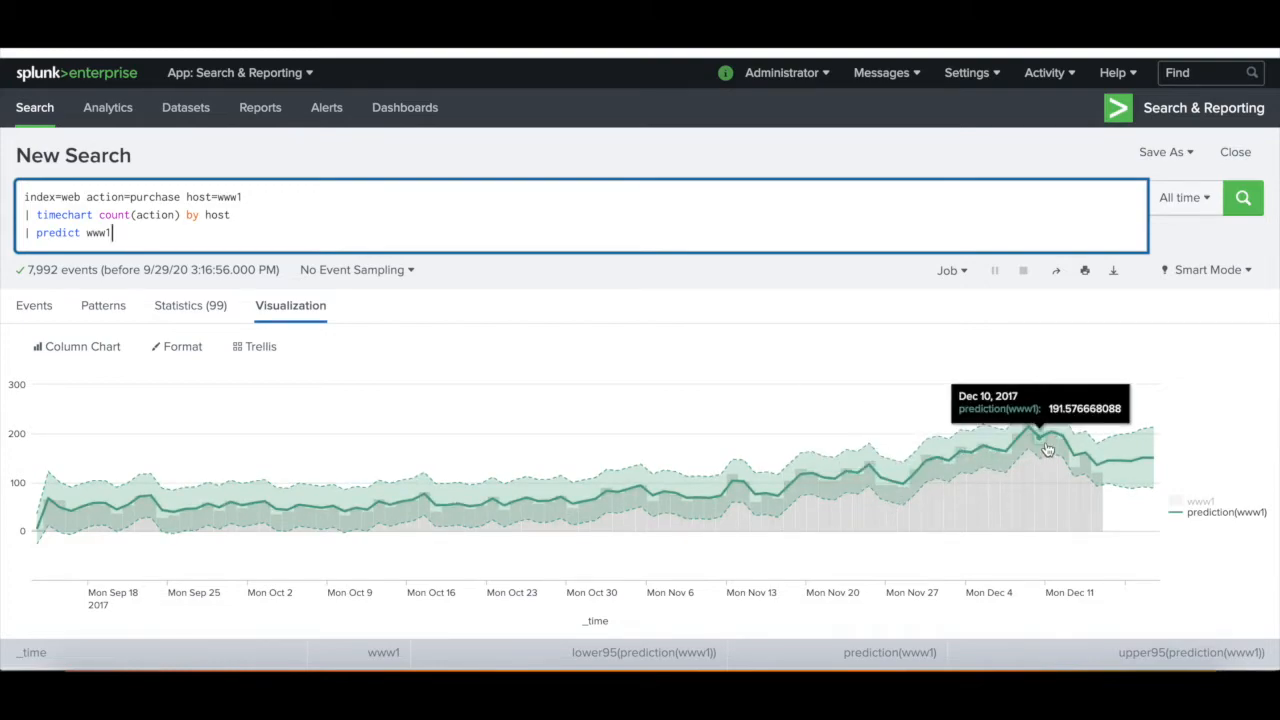